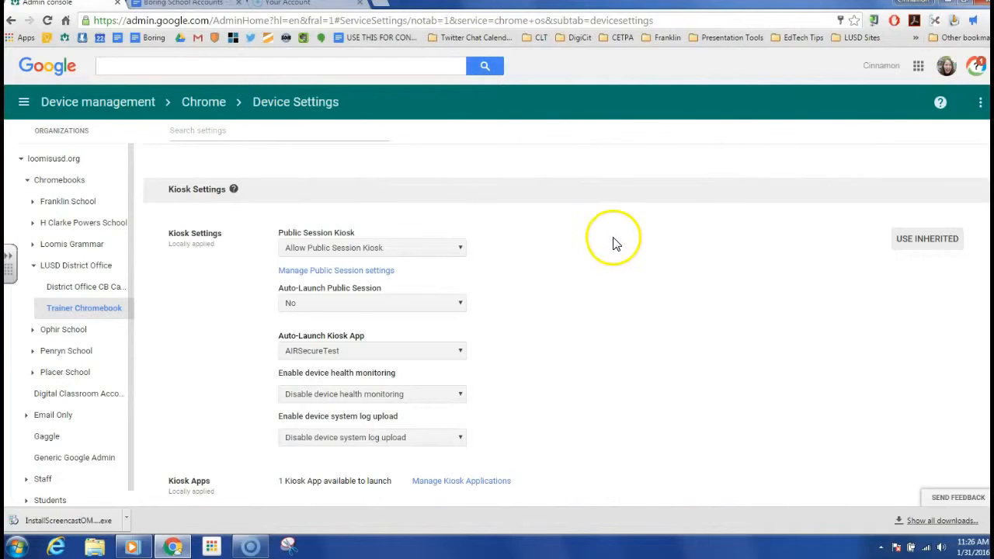
mouse_move(633, 250)
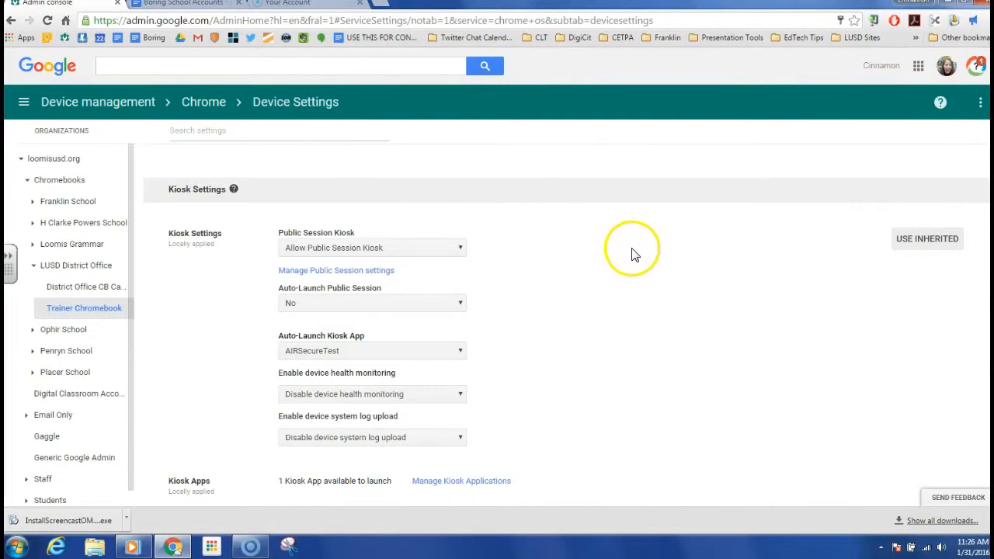
mouse_move(644, 258)
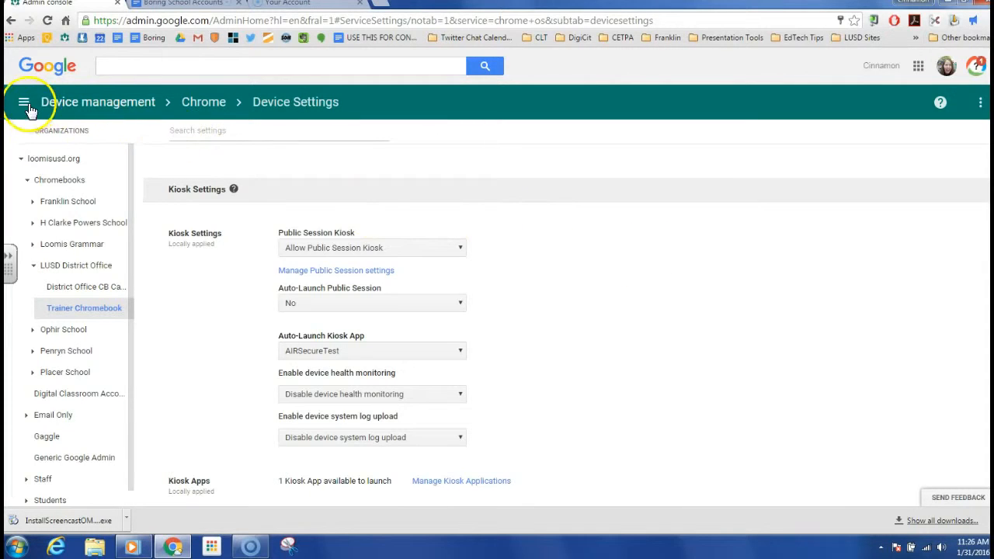
- Leave the Trainer Chromebook kiosk settings for the Admin console home dashboard via the main menu
click(98, 102)
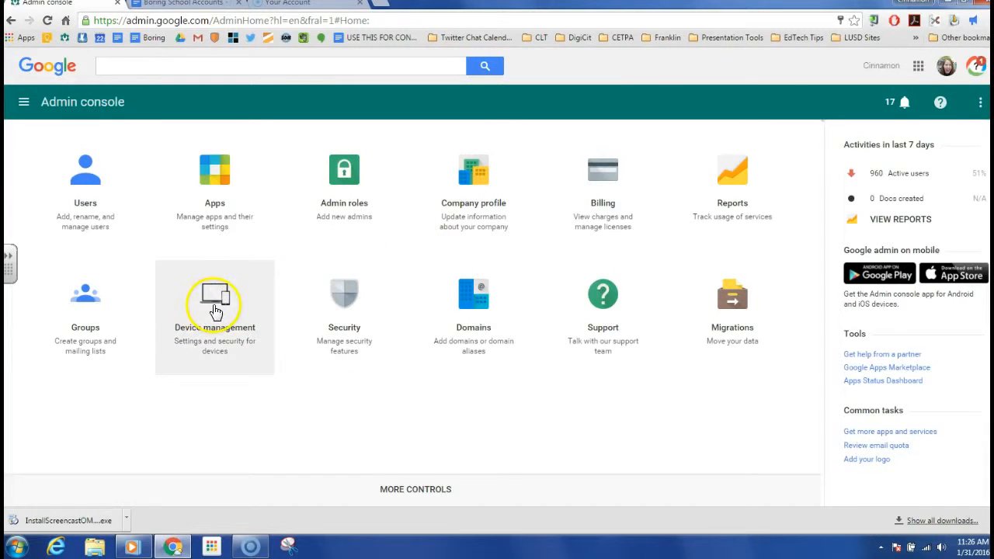
- Go through Device management to the Chrome Device settings for Trainer Chromebook
click(214, 303)
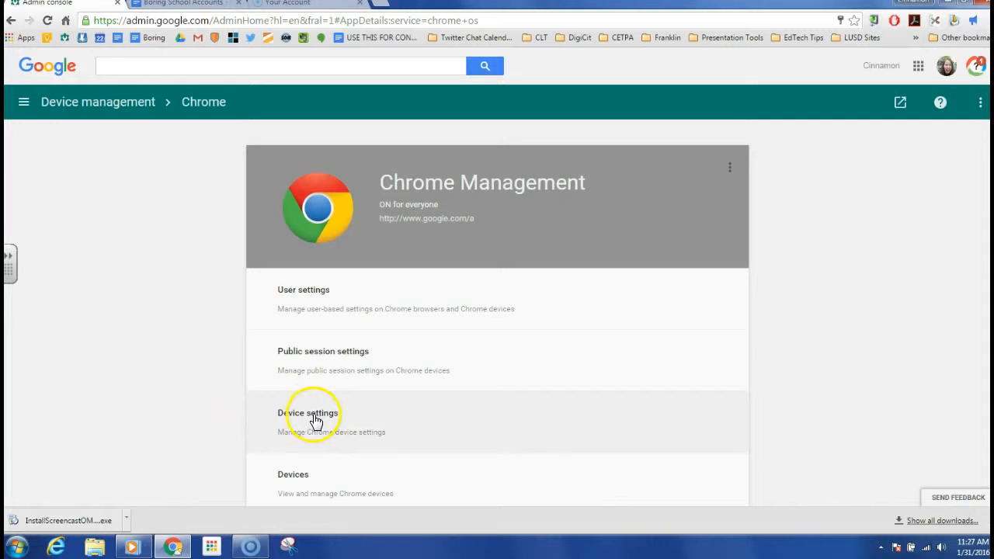
click(315, 415)
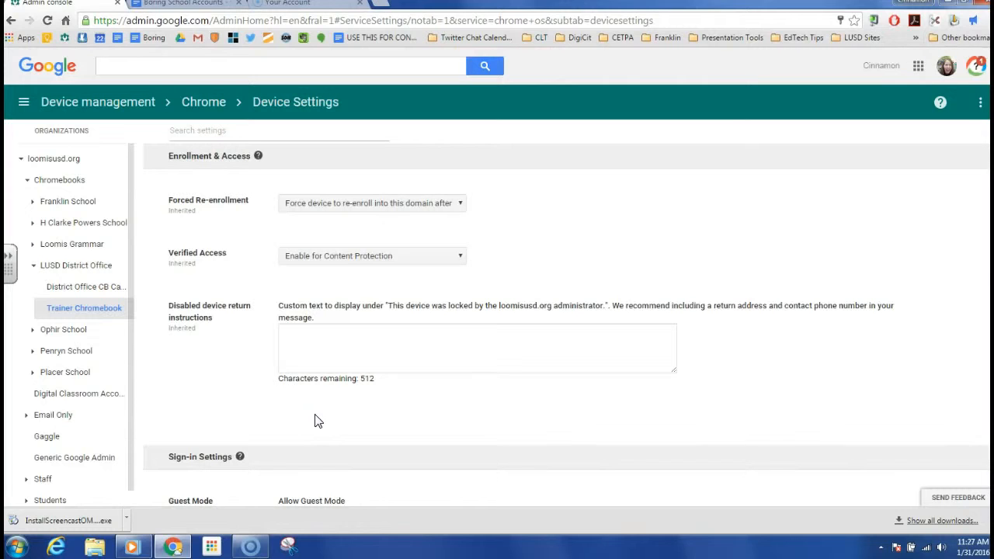
mouse_move(186, 386)
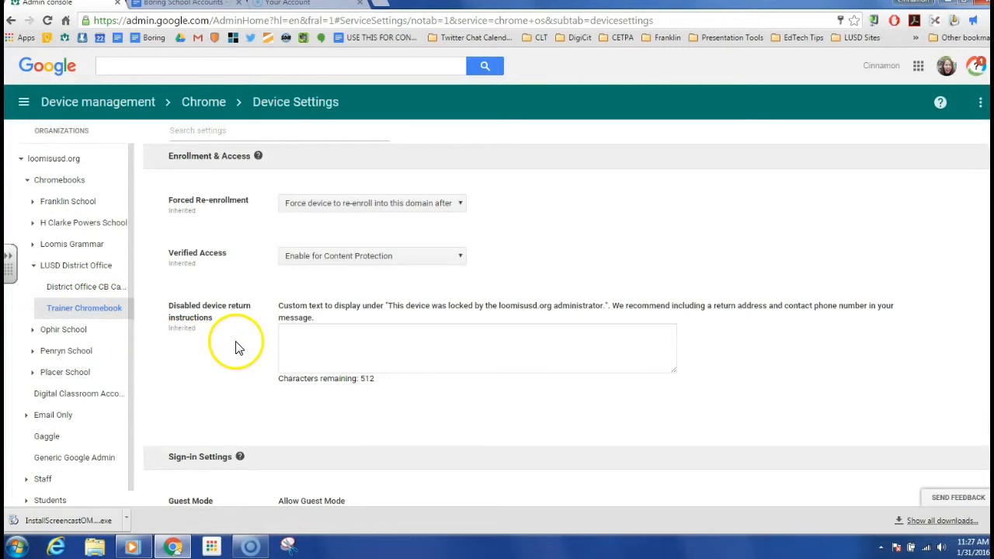
- In Kiosk Settings, choose 'Do not allow Public Session Kiosk' and Auto-Launch Kiosk App None
scroll(down, 3)
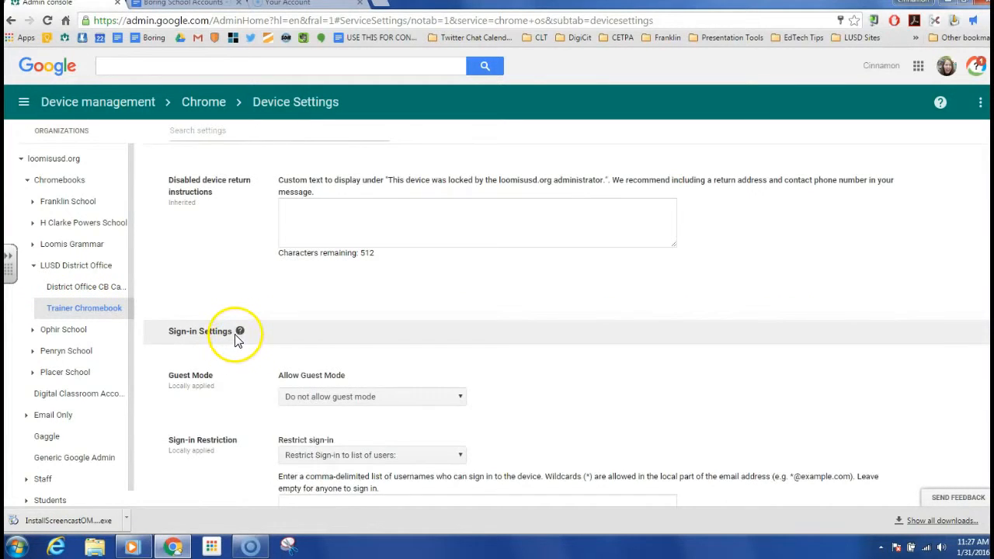
scroll(down, 3)
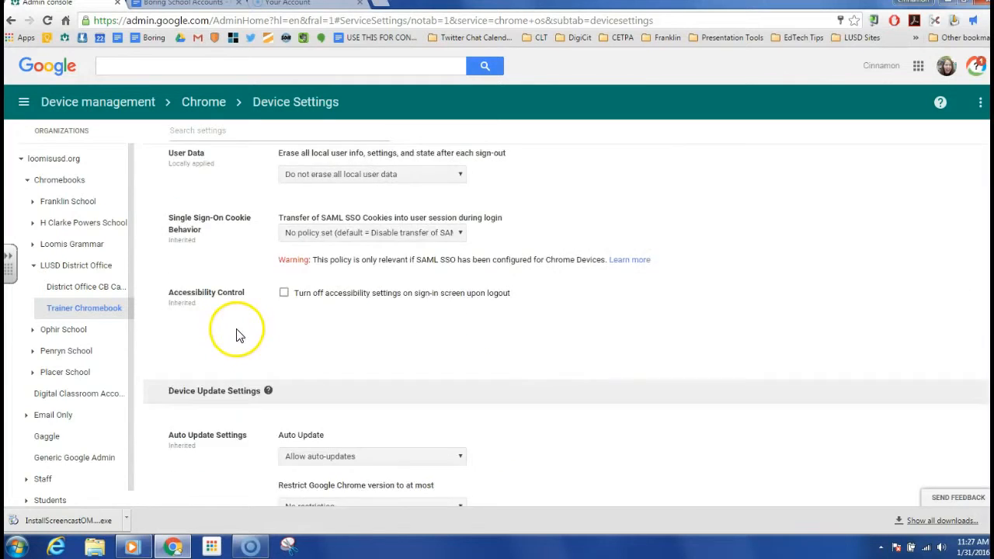
scroll(down, 3)
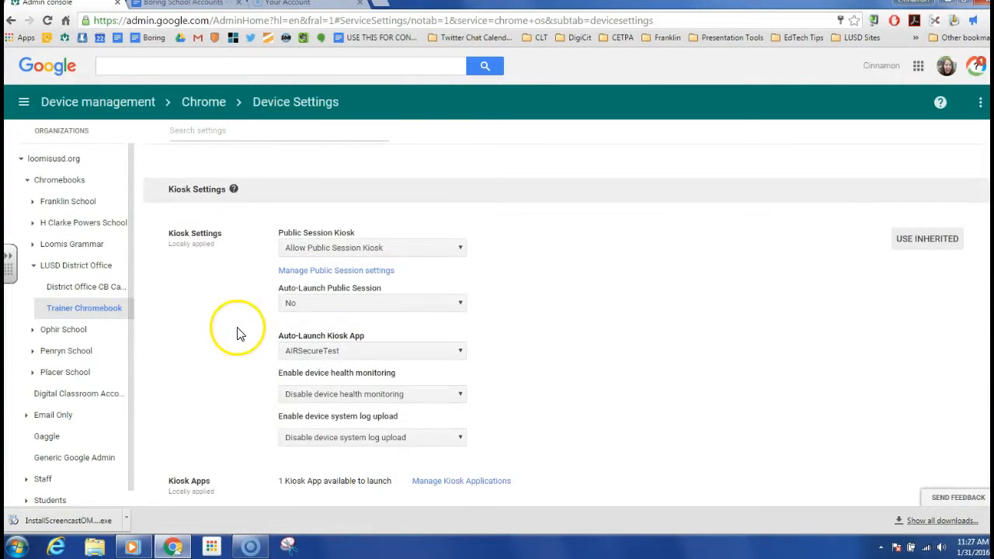
mouse_move(416, 247)
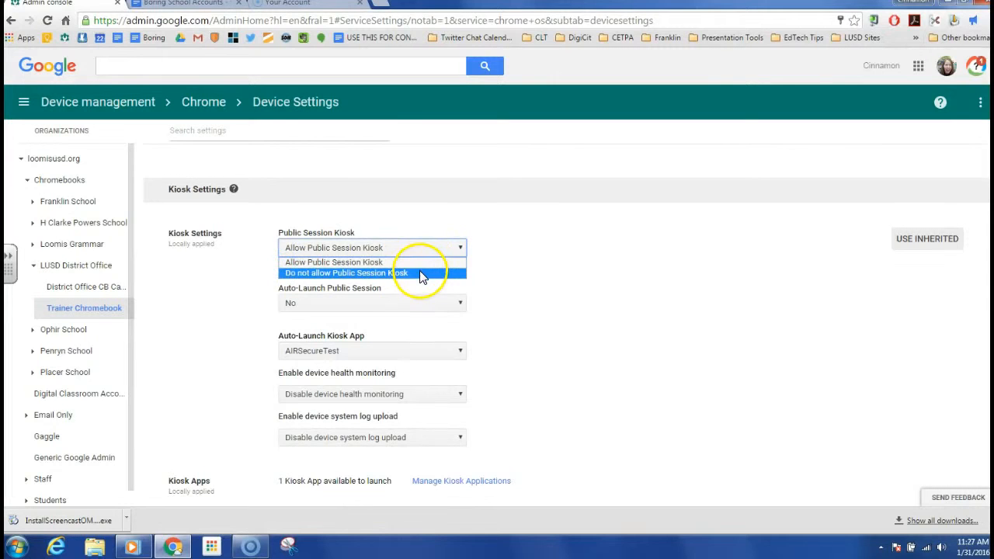
click(346, 272)
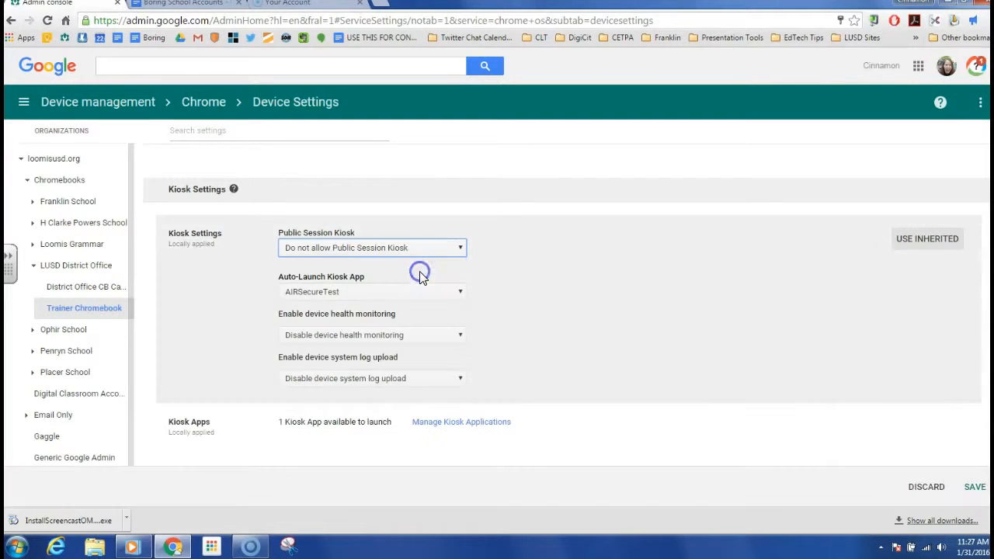
click(459, 291)
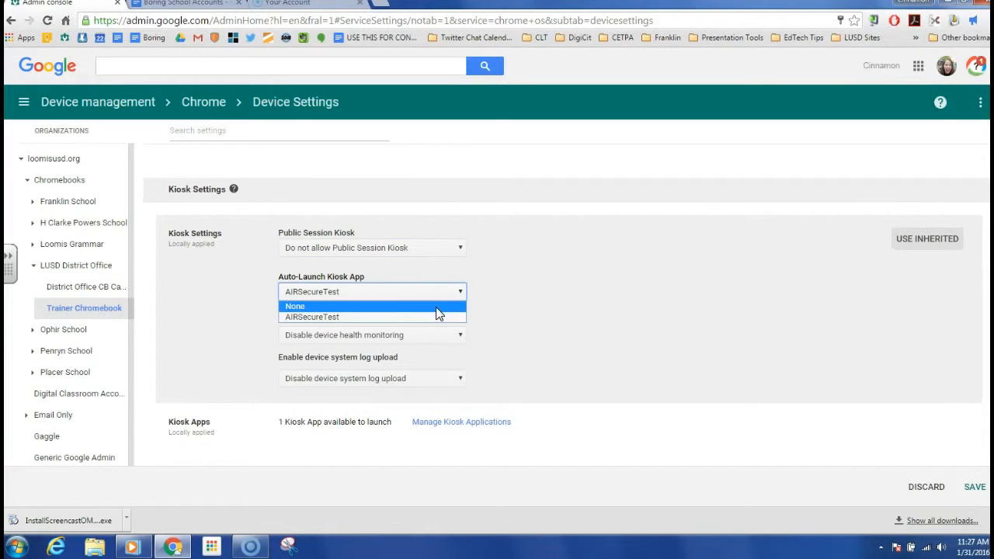
click(295, 306)
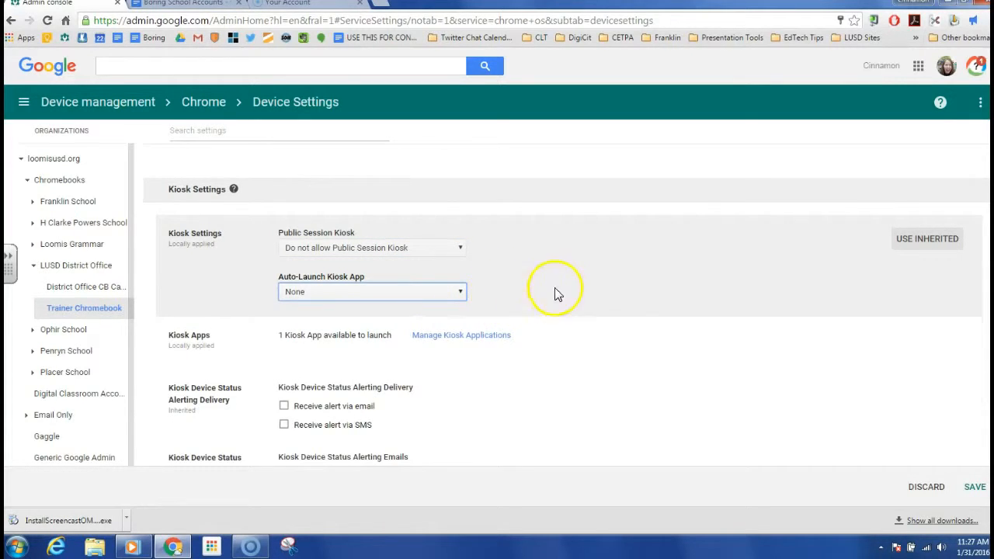
mouse_move(589, 301)
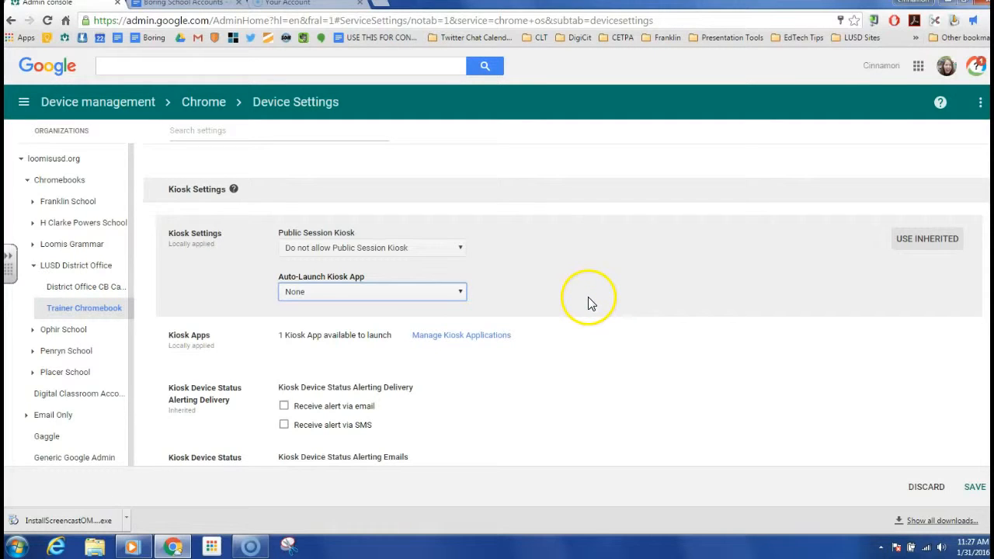
mouse_move(475, 334)
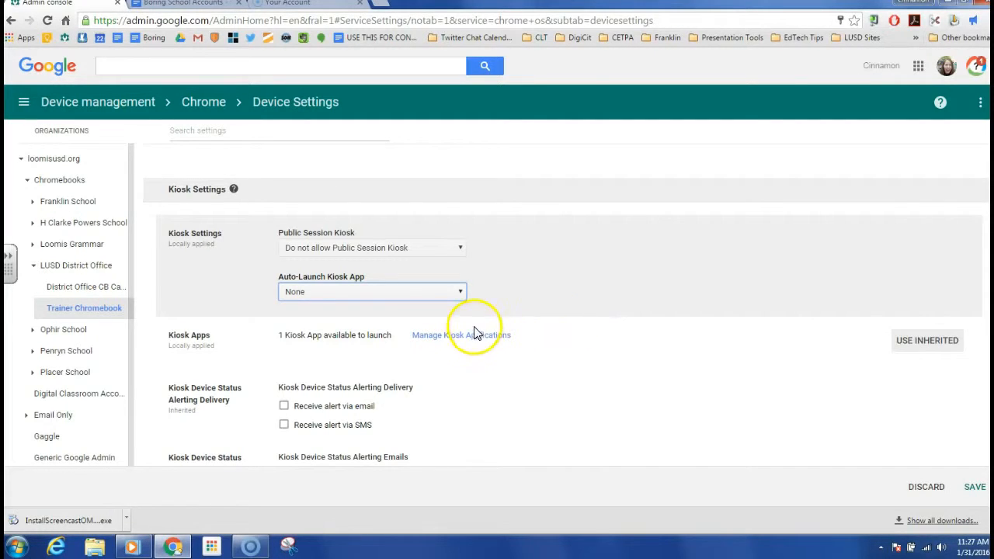
- Remove AIRSecureTest from the kiosk applications, save the empty list, and return to Chrome management
click(460, 335)
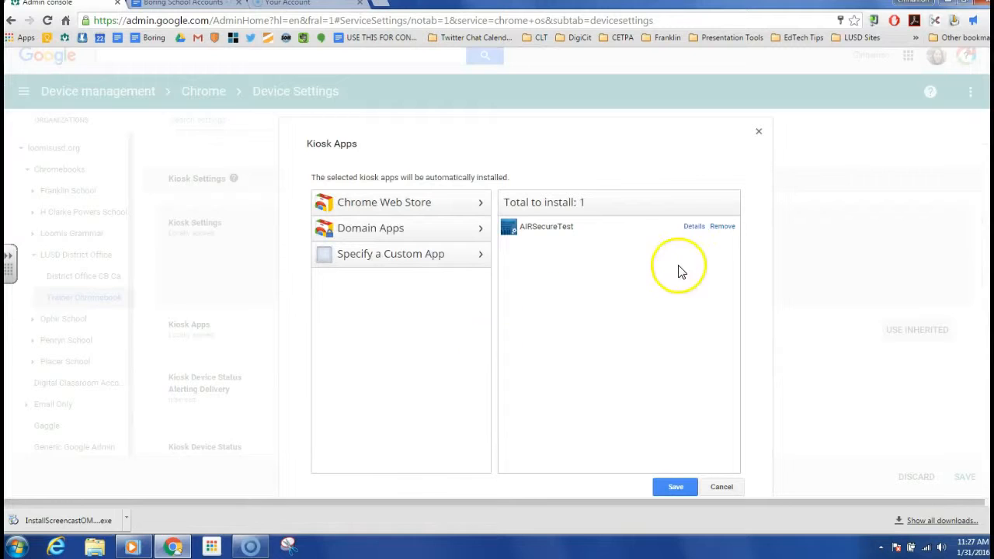
mouse_move(723, 226)
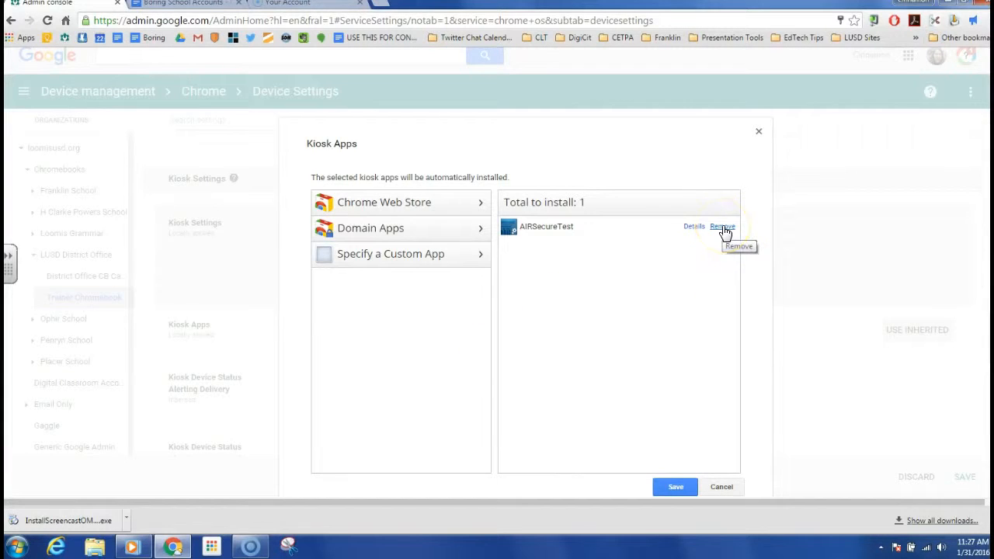
click(722, 225)
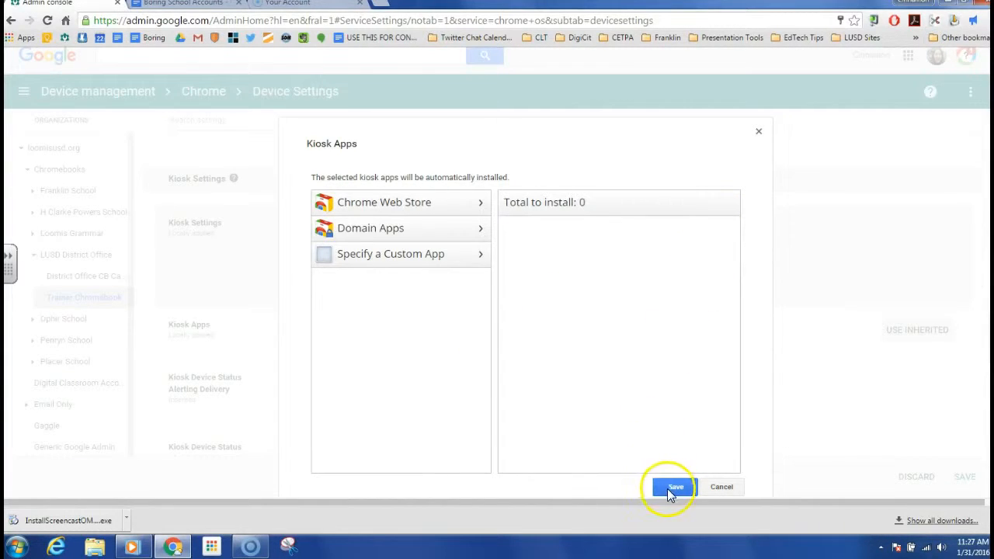
click(675, 487)
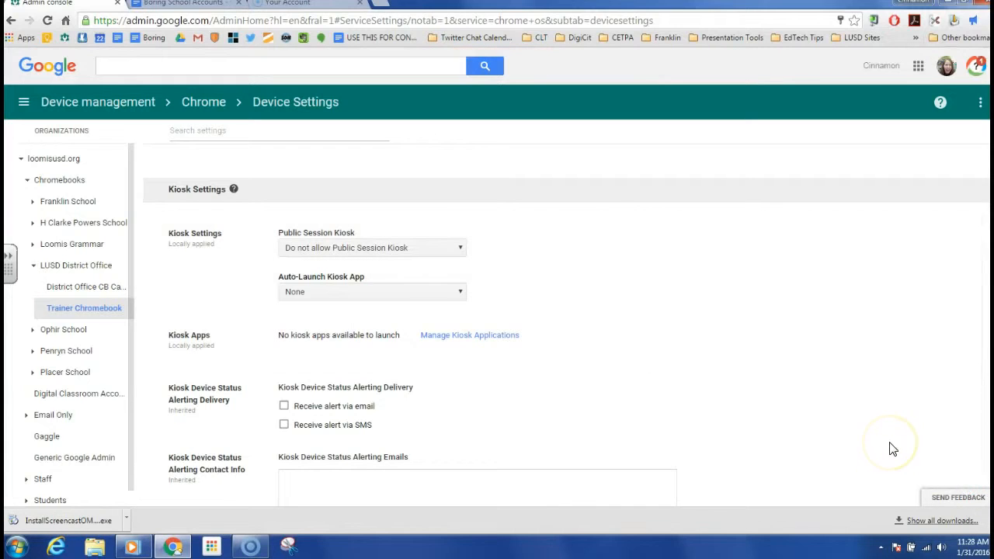
mouse_move(923, 457)
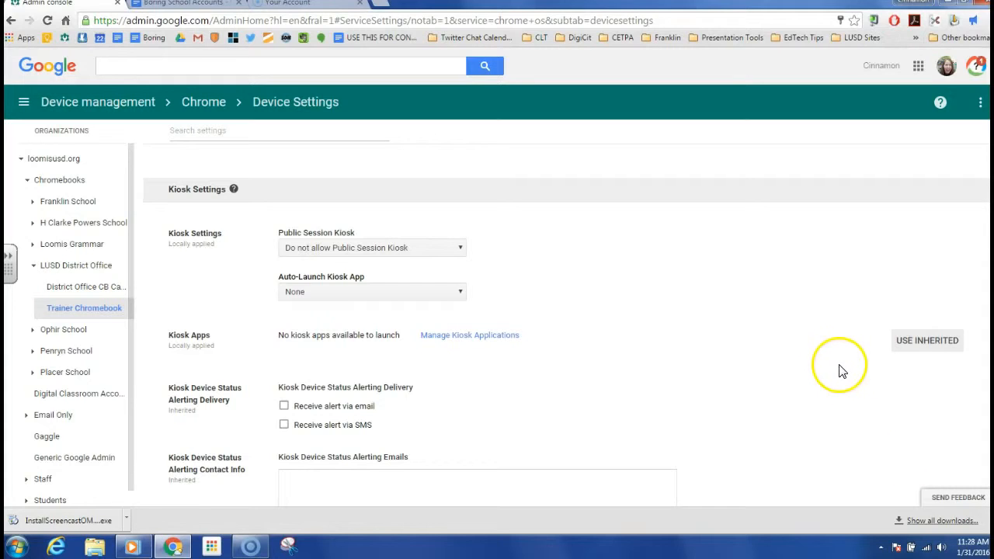
mouse_move(825, 351)
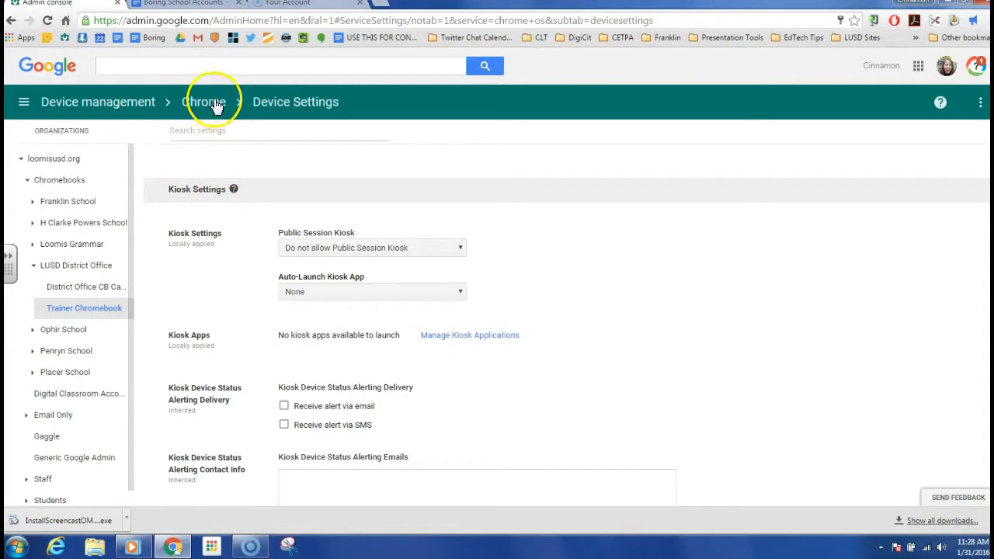
click(203, 102)
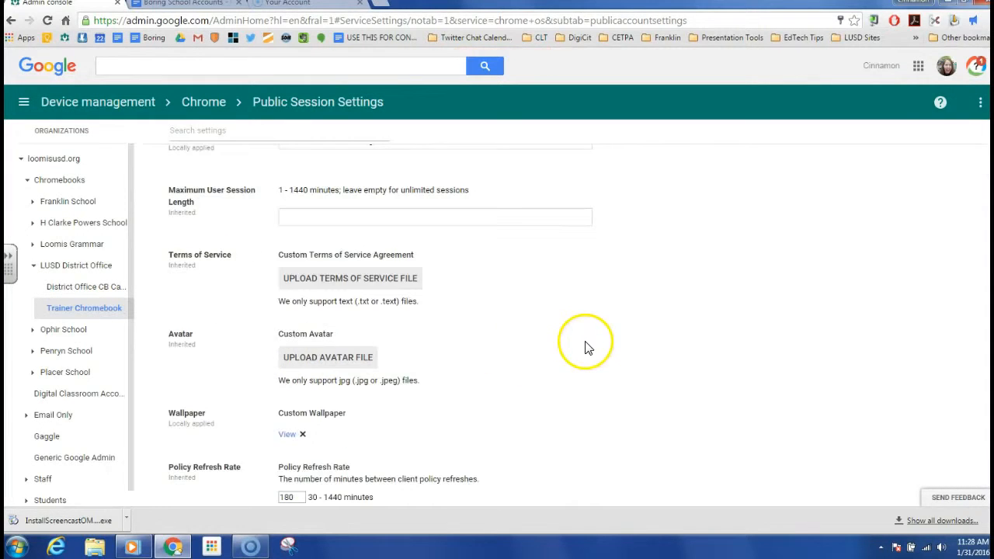
- Review Public Session Settings, showing 'Practice Mode for Testing' and its force-installed app
scroll(down, 3)
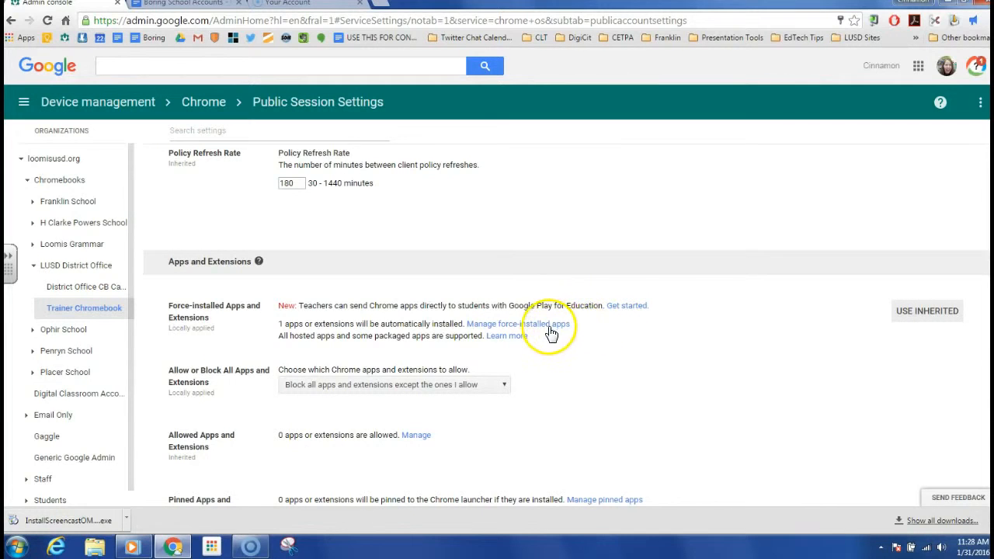
click(518, 324)
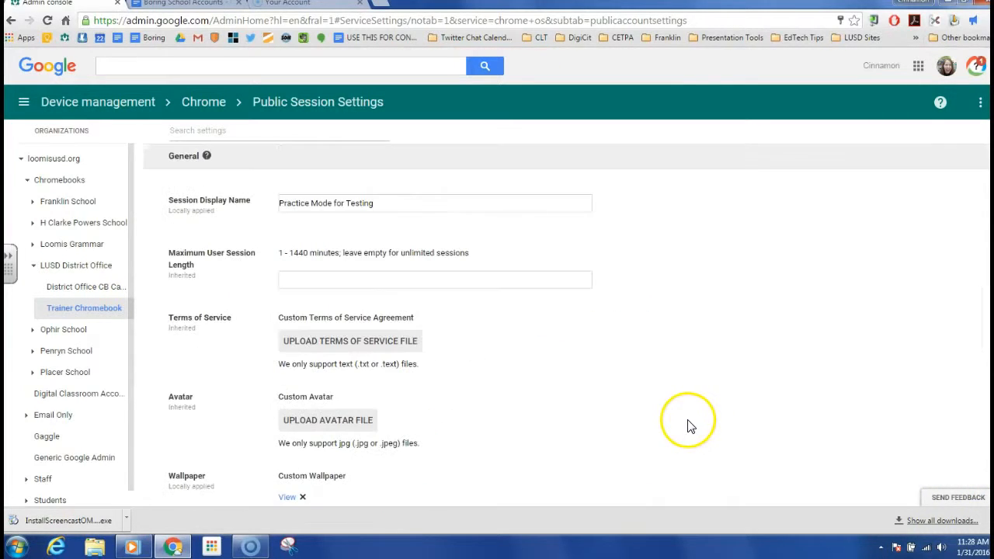
mouse_move(454, 247)
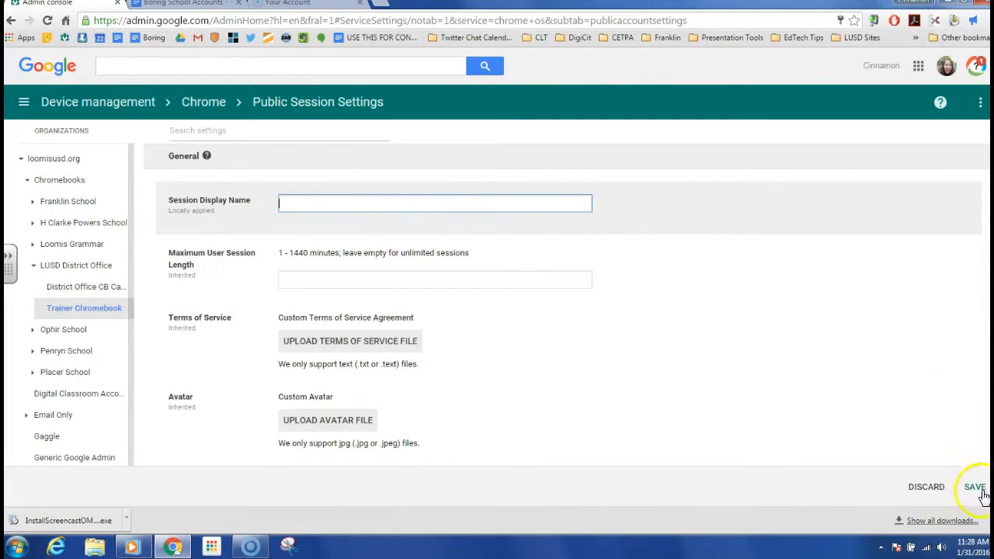
- Replace the public session display name with 'Test Mode' and save it
click(975, 486)
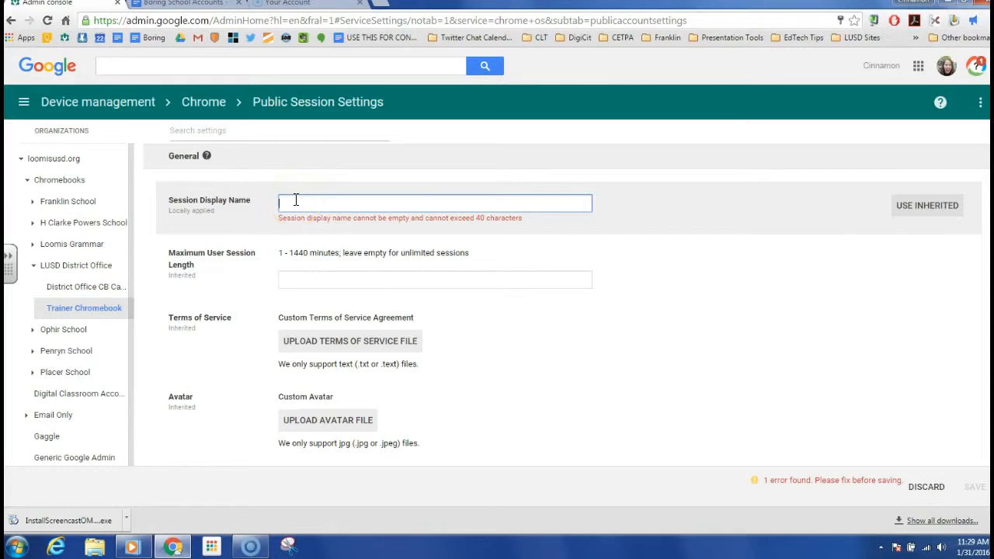
text(Test Mode)
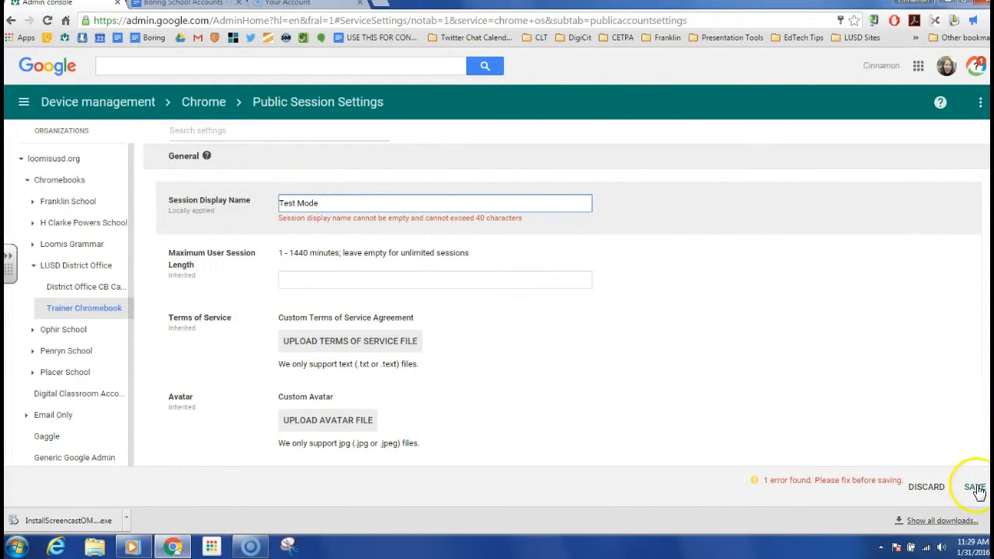
click(973, 487)
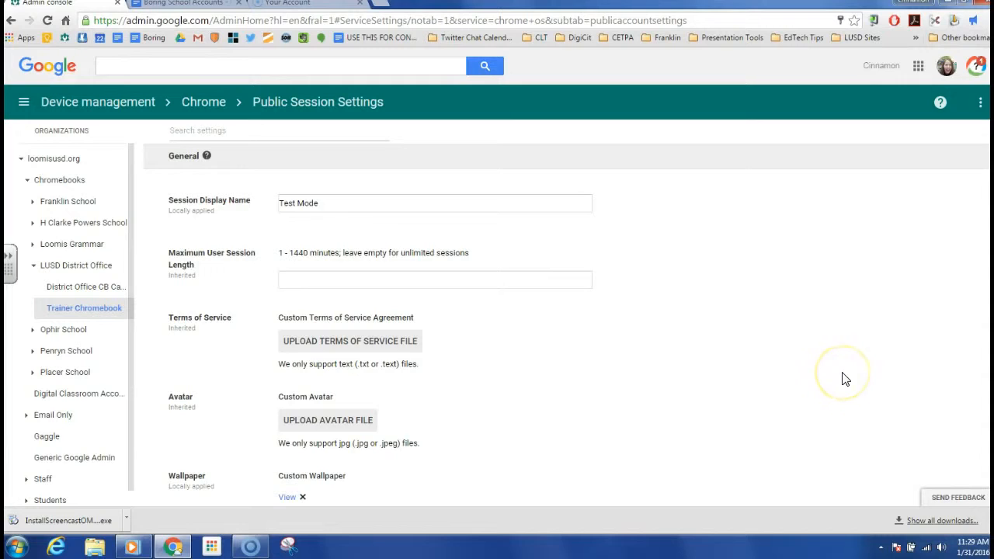
mouse_move(765, 406)
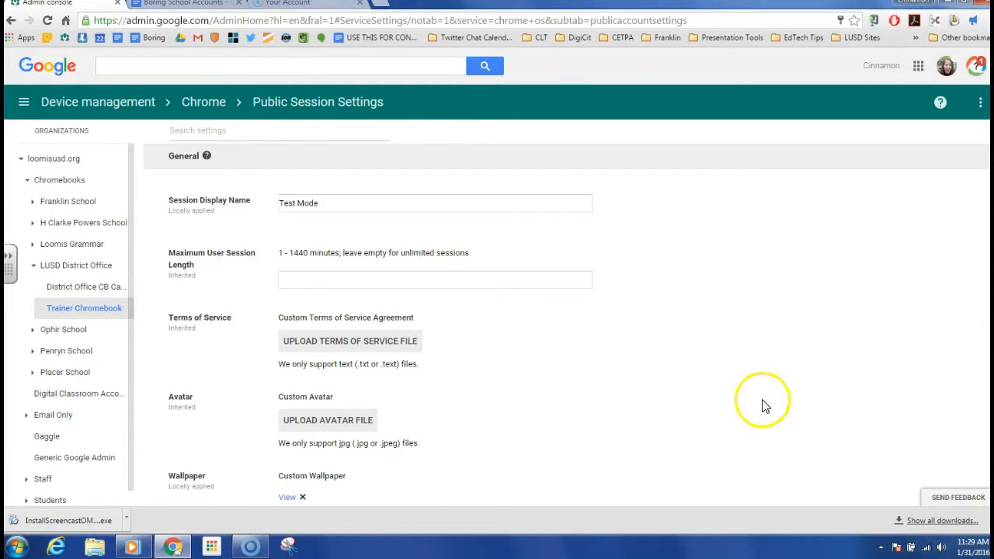